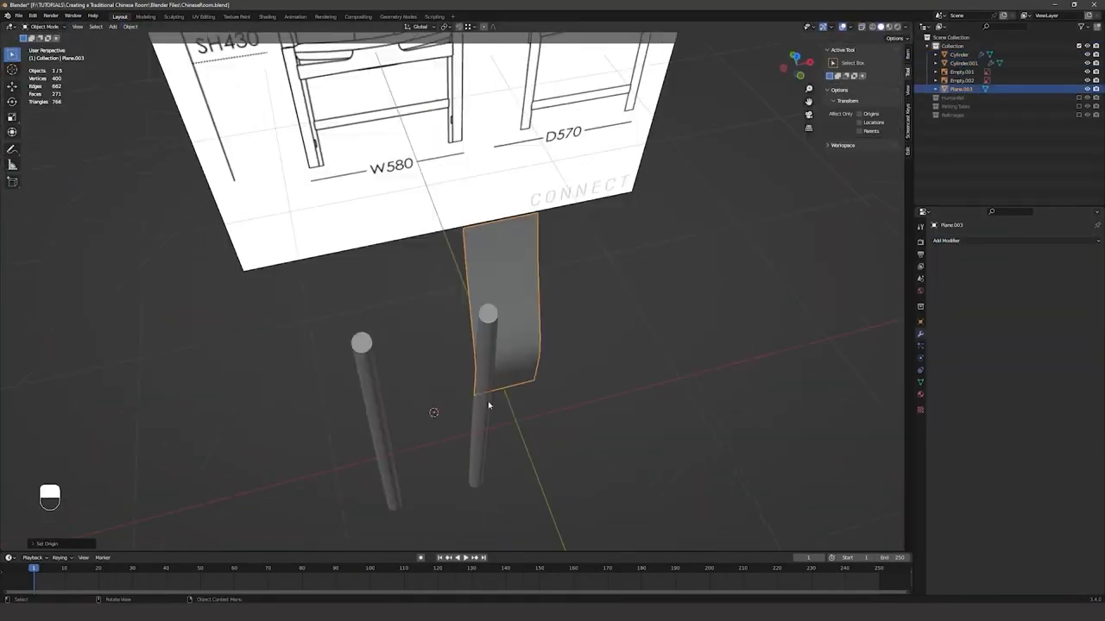
Undo the recent edits and toggle Edit Mode to view the chair blueprint from the side.
key("Tab")
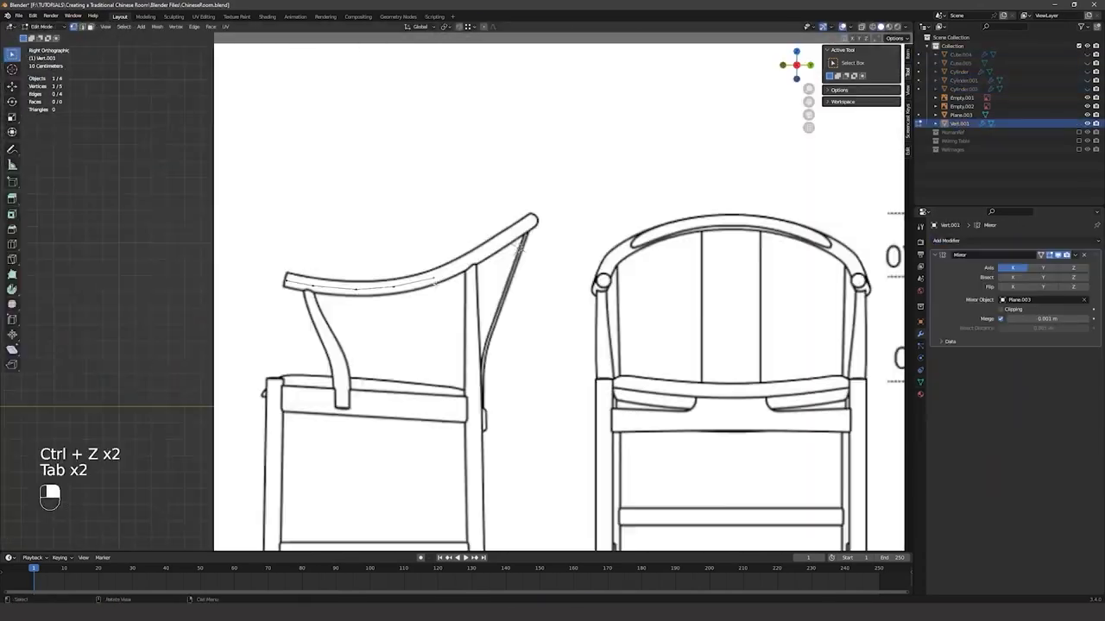
key("Tab")
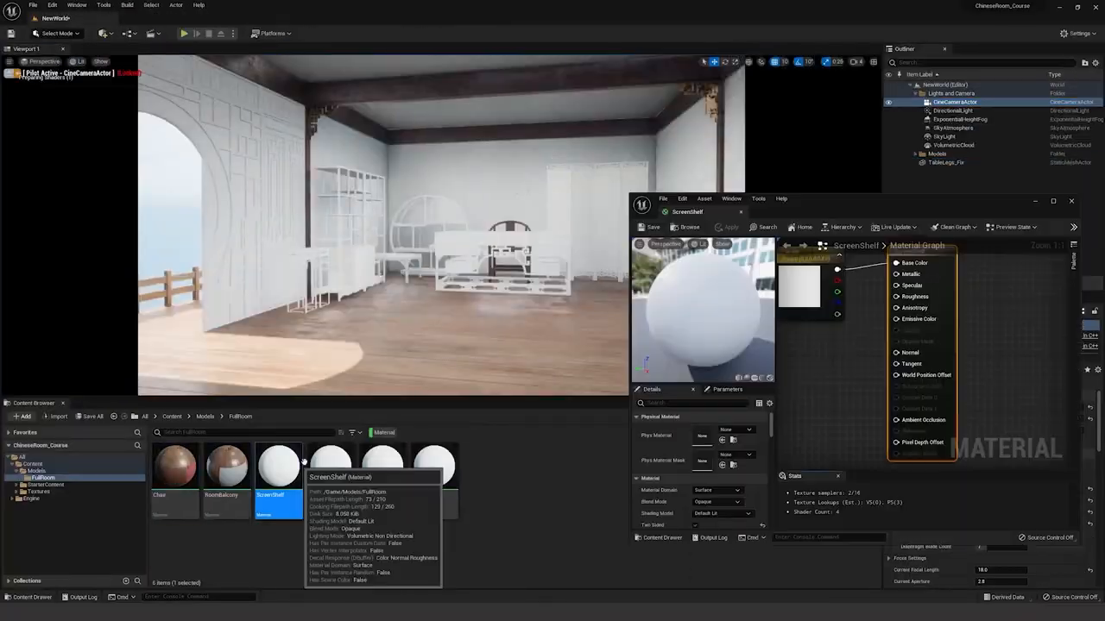
Open the ScreenShelf material in the Material Editor from the Content Browser.
double_click(435, 466)
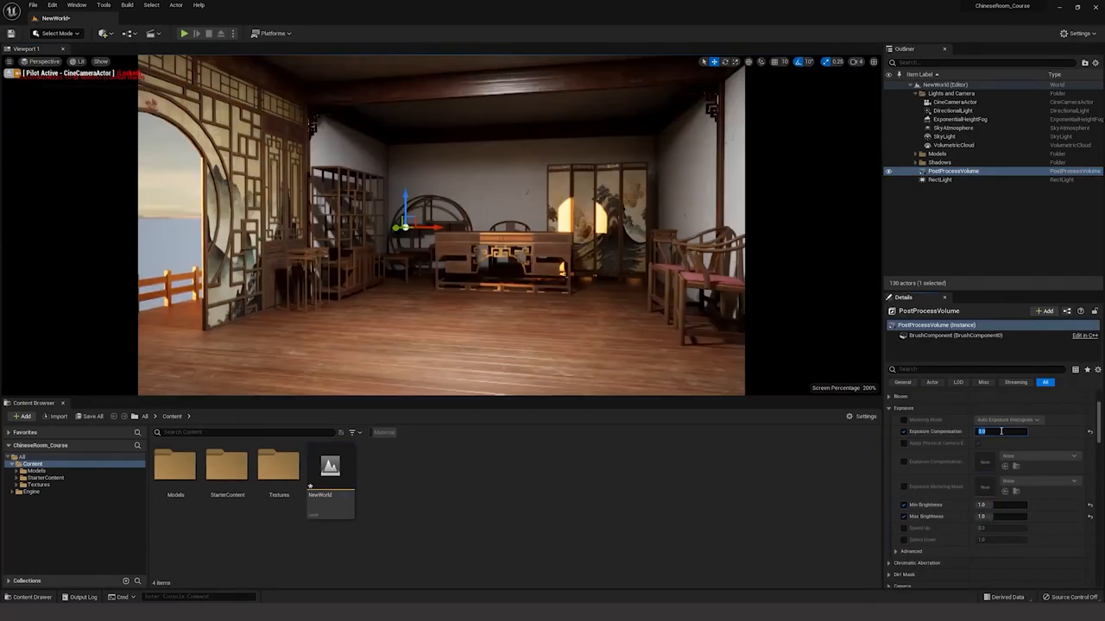
Scroll the PostProcessVolume Details to the Lens Flares and Image Effects settings.
scroll("down", 3)
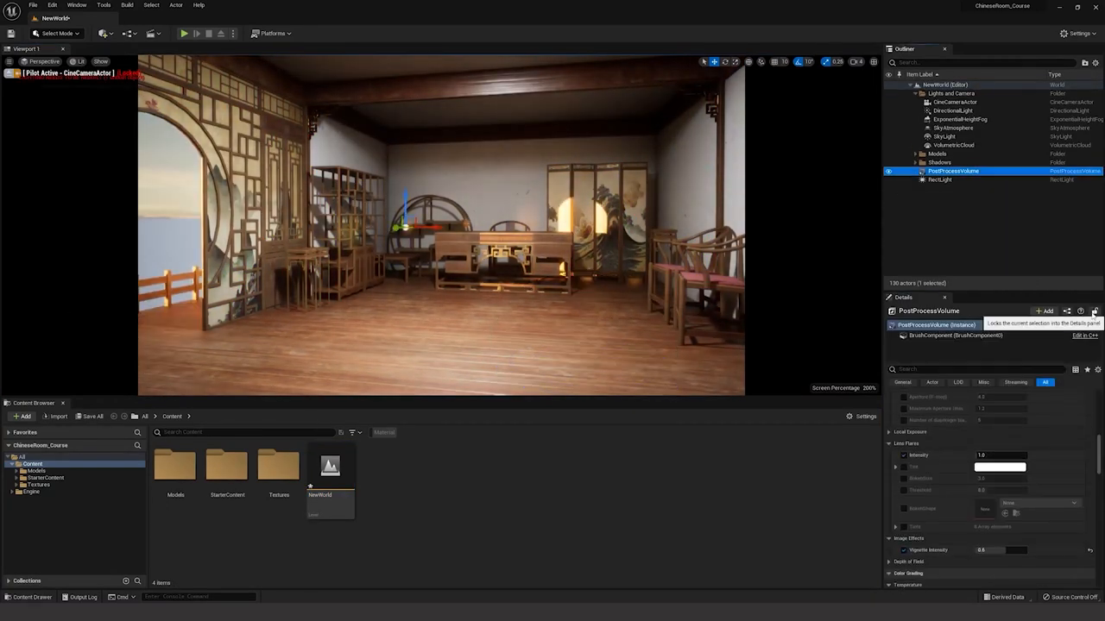